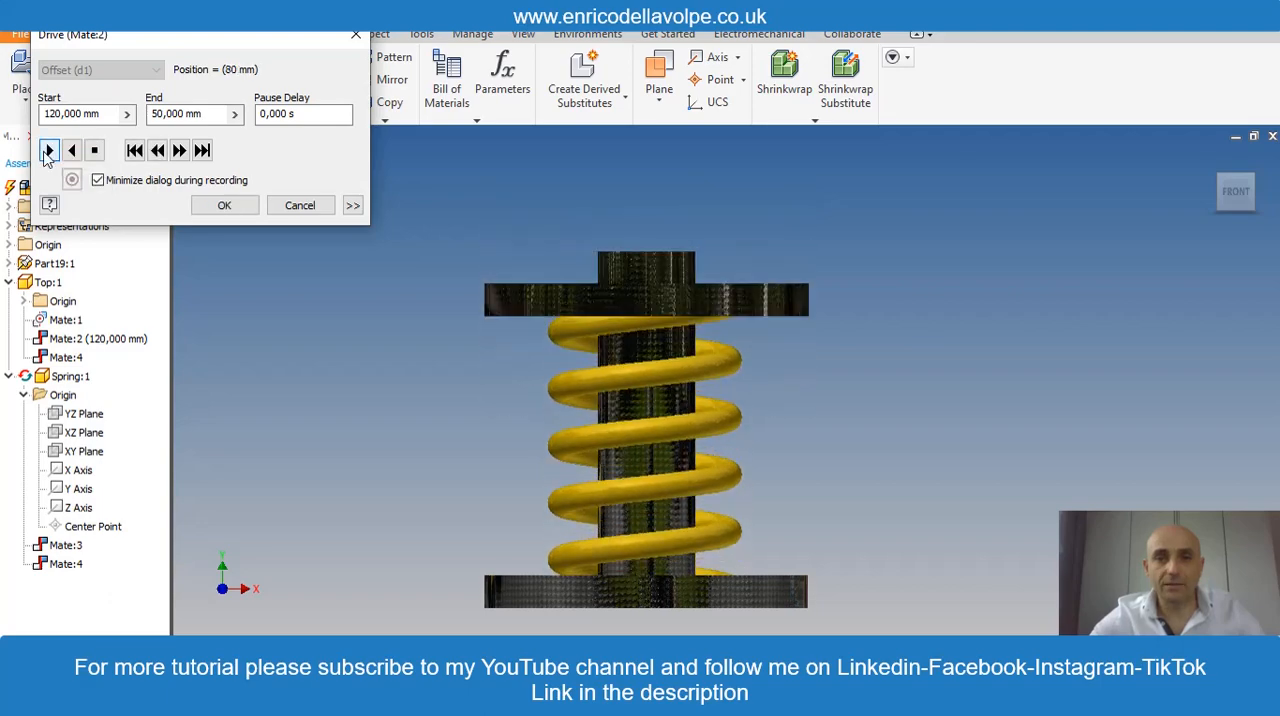
Play the spring compression forward and in reverse in the Drive dialog, then end the preview.
click(48, 150)
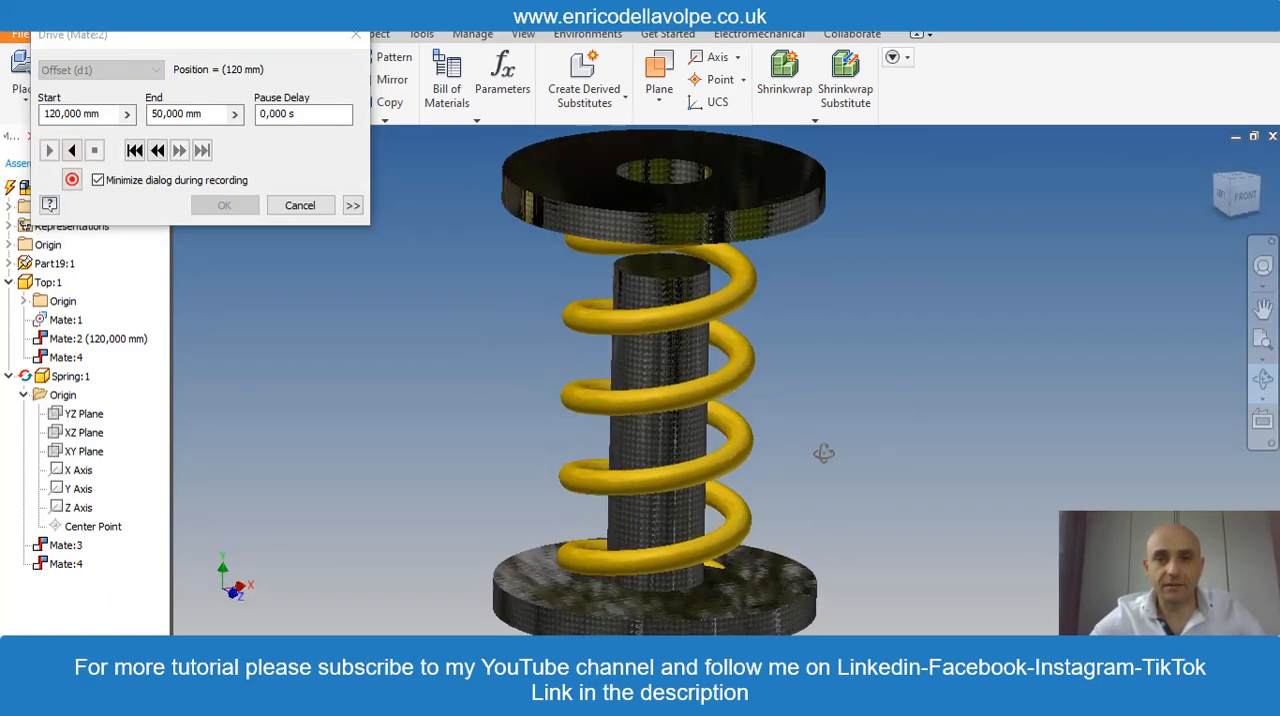
click(72, 150)
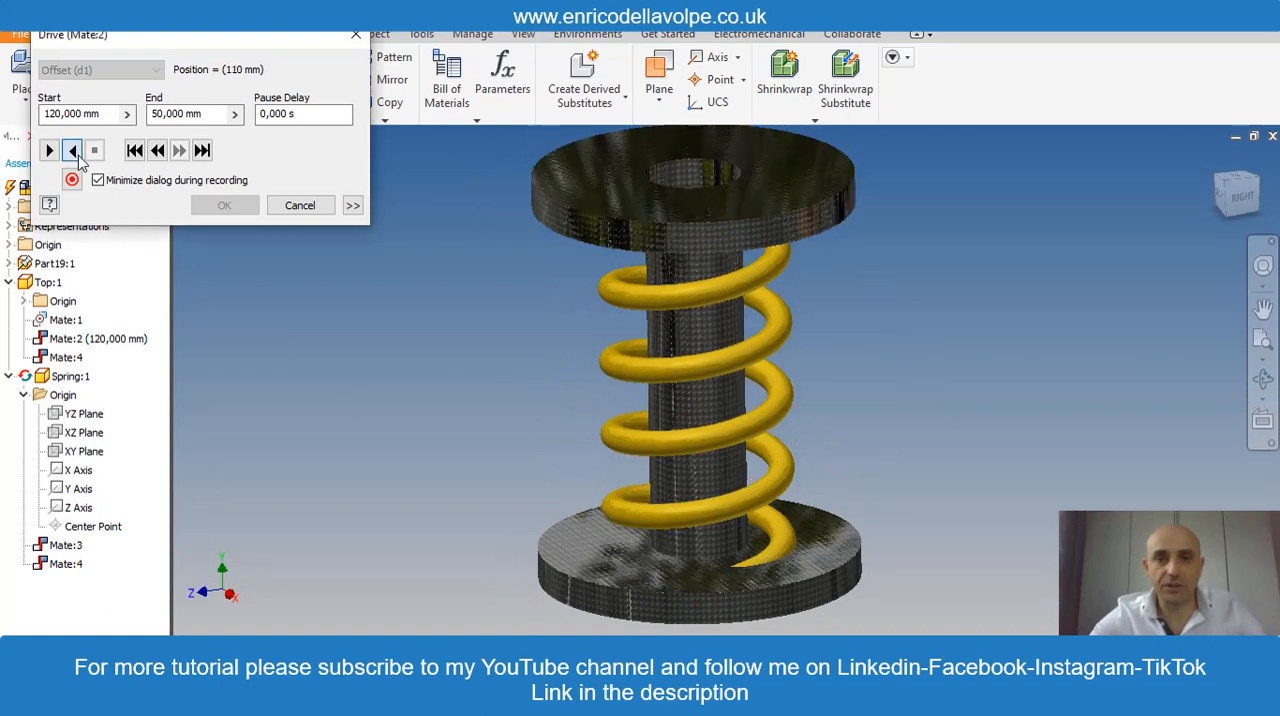
click(72, 150)
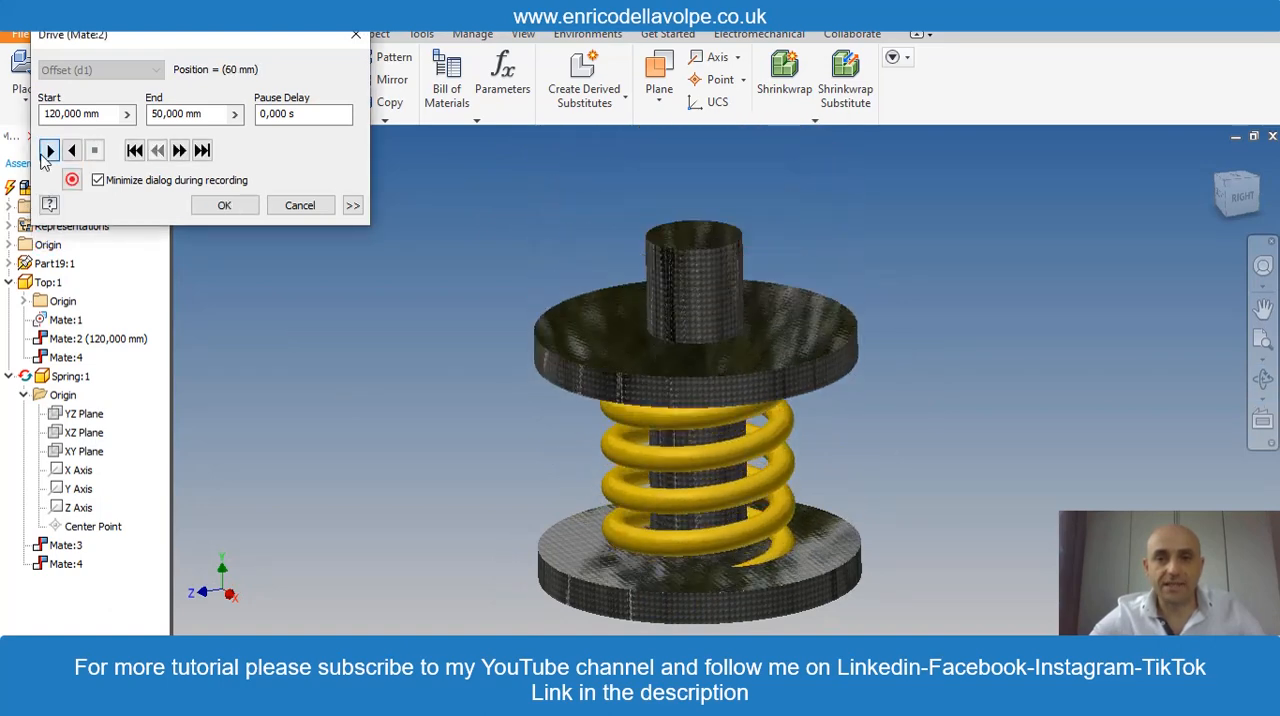
click(49, 149)
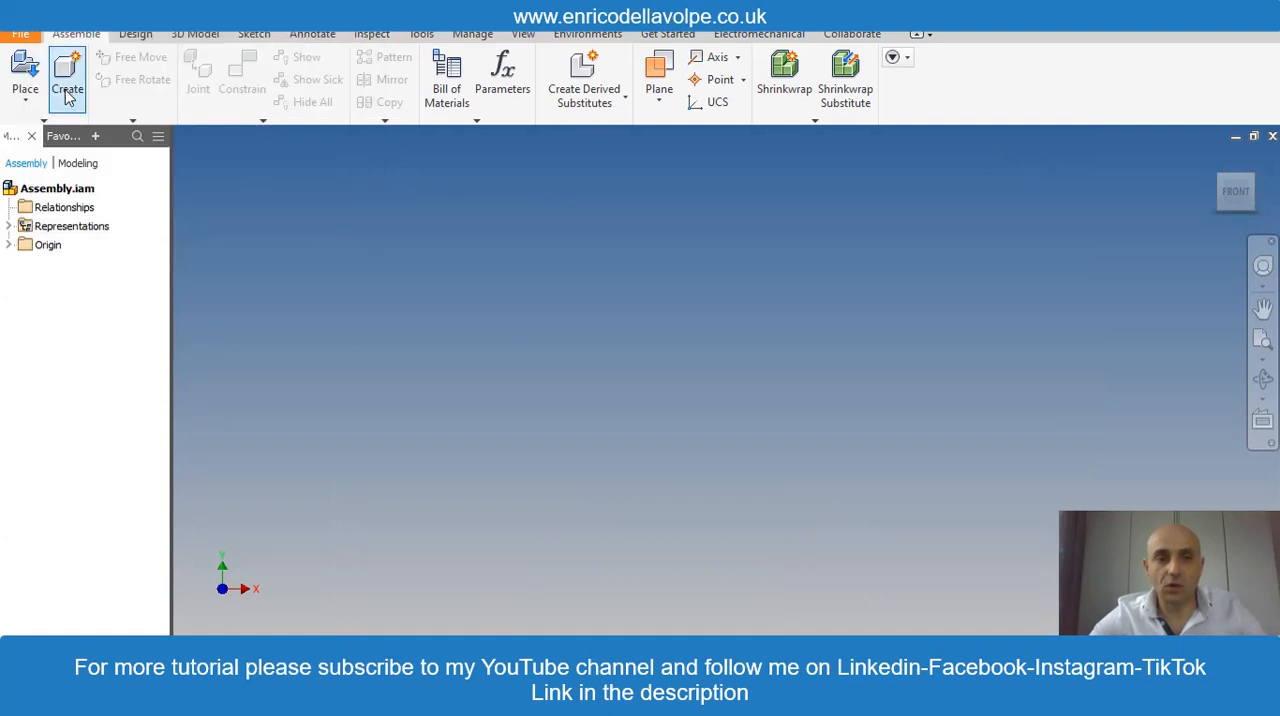
Create the Base part in place and size its flat disc circle.
click(66, 73)
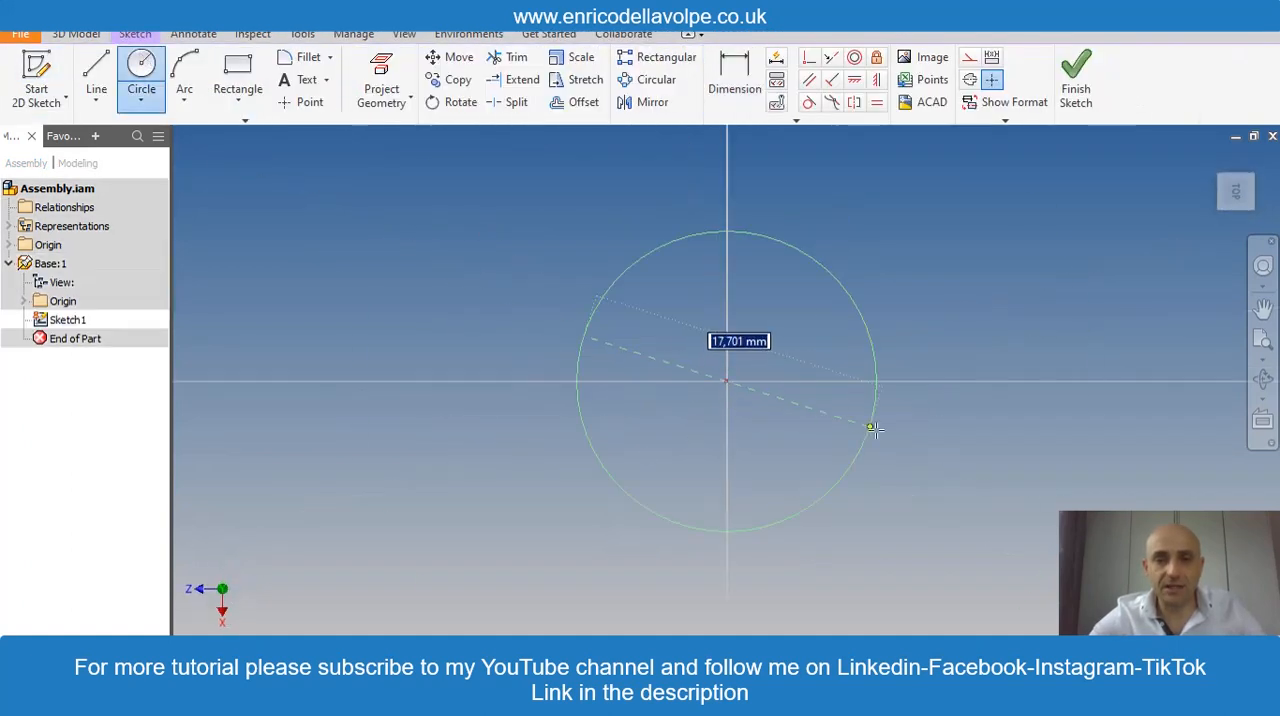
click(734, 80)
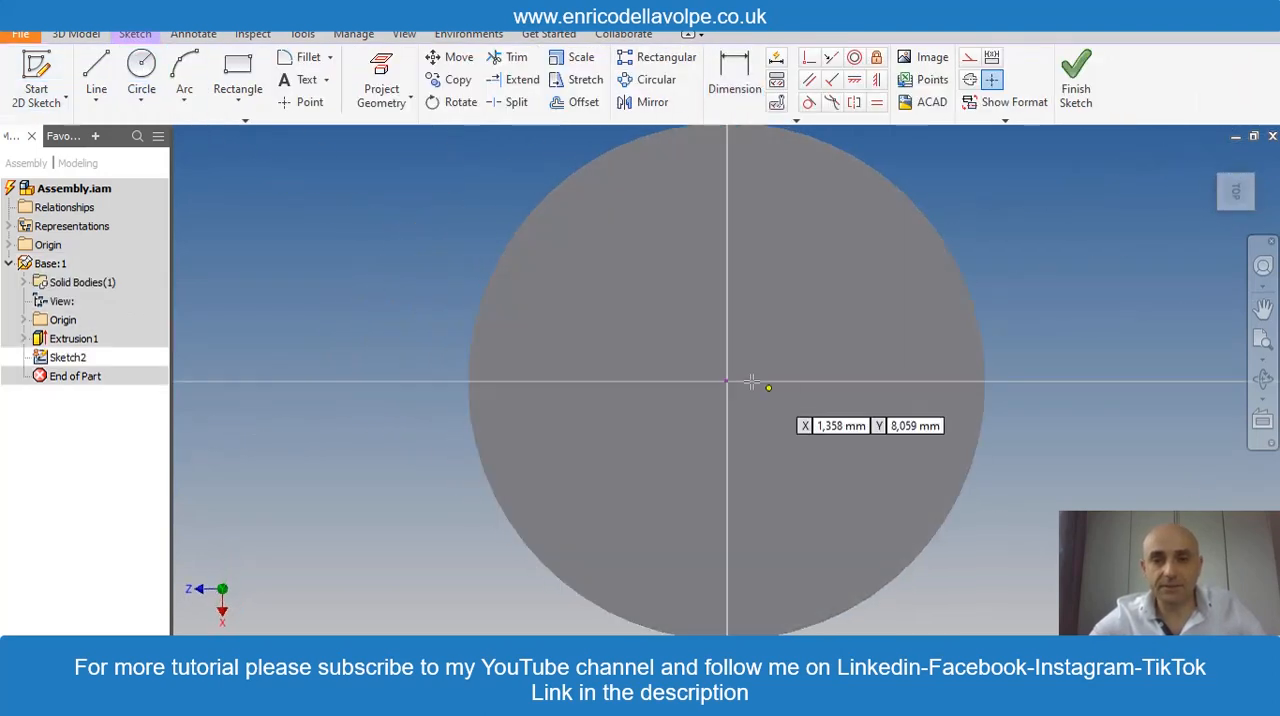
Add a 30 mm circle at the disc centre, extrude it into a post, and return to the assembly.
click(734, 75)
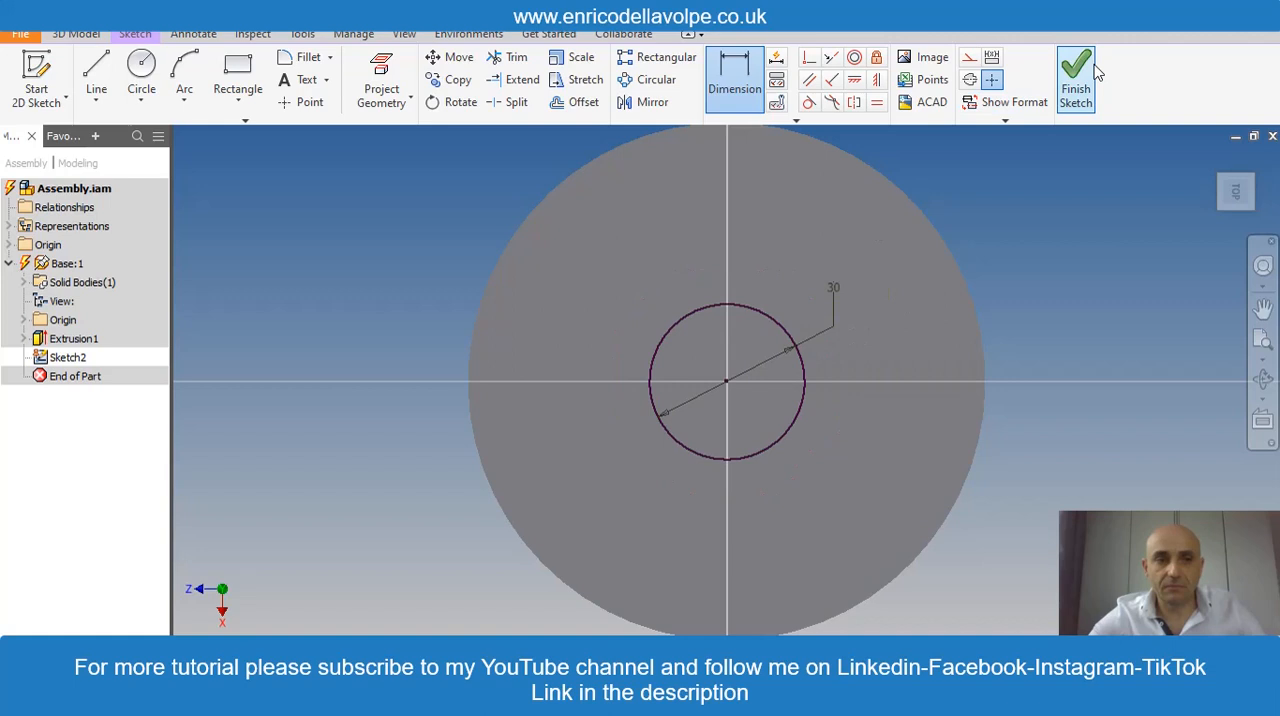
click(1078, 72)
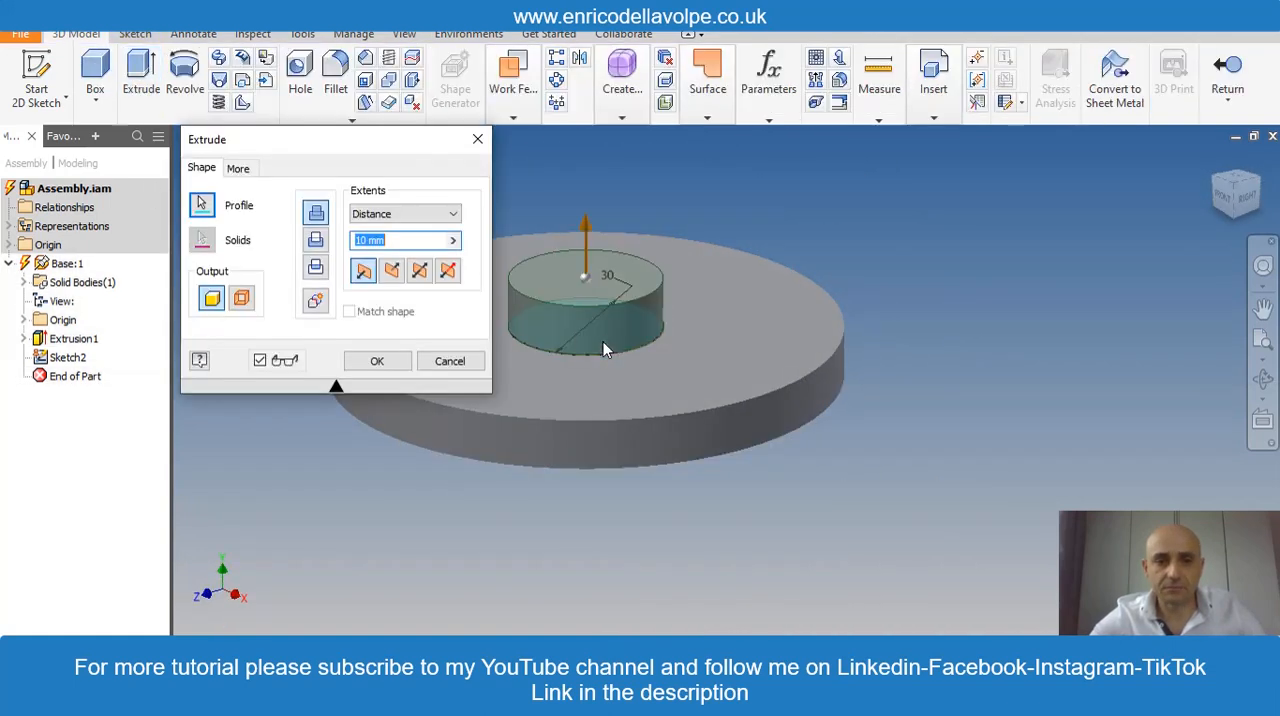
click(377, 360)
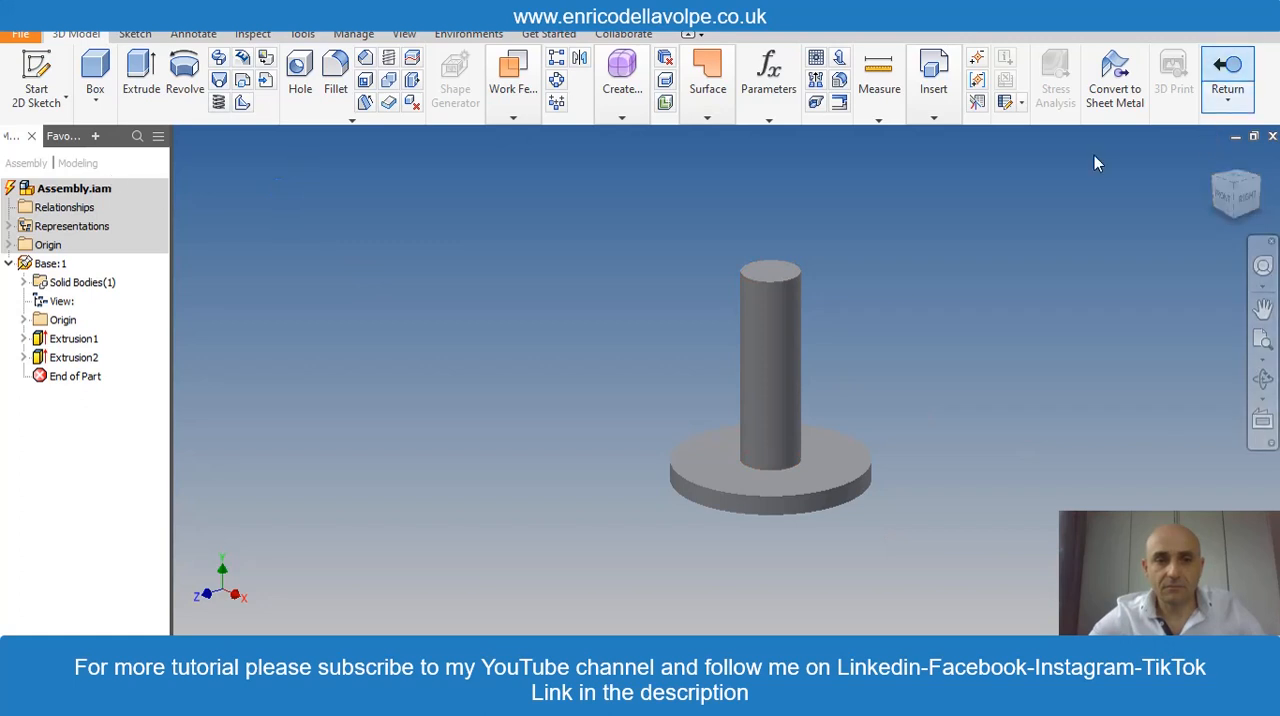
click(65, 69)
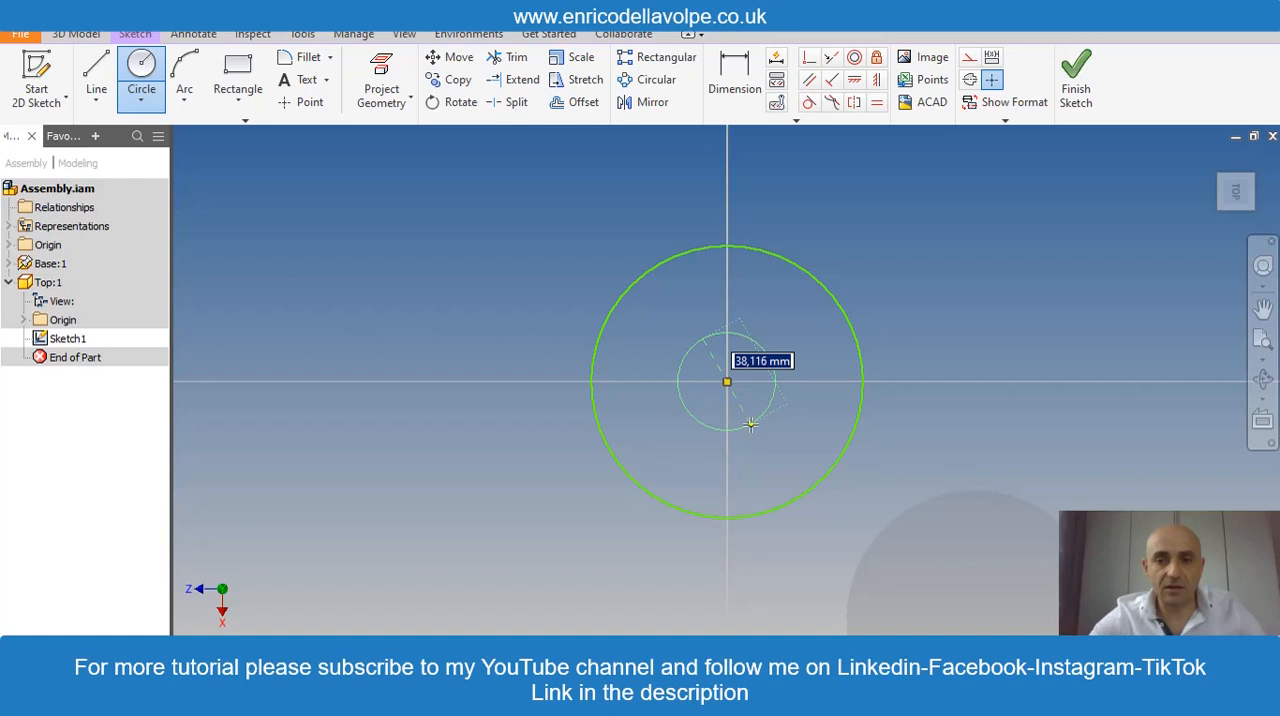
Sketch the Top washer's 100 mm and 30 mm concentric circles and extrude the ring.
click(735, 80)
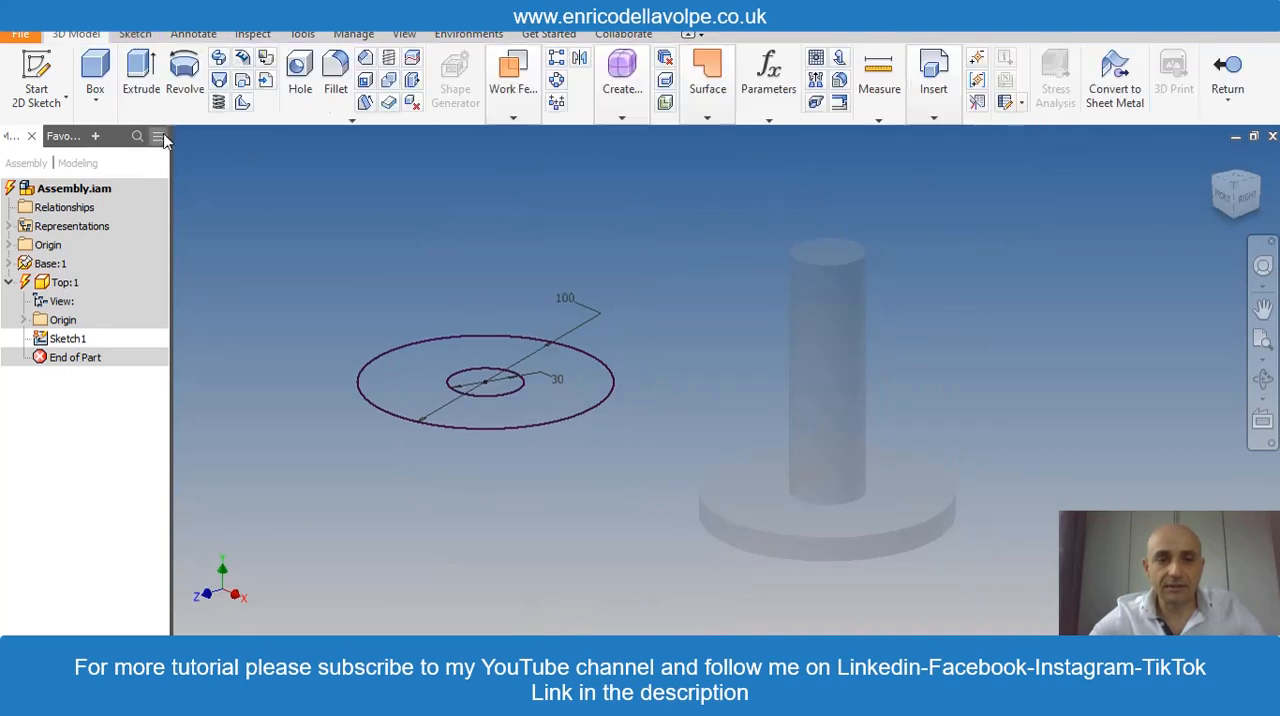
click(139, 75)
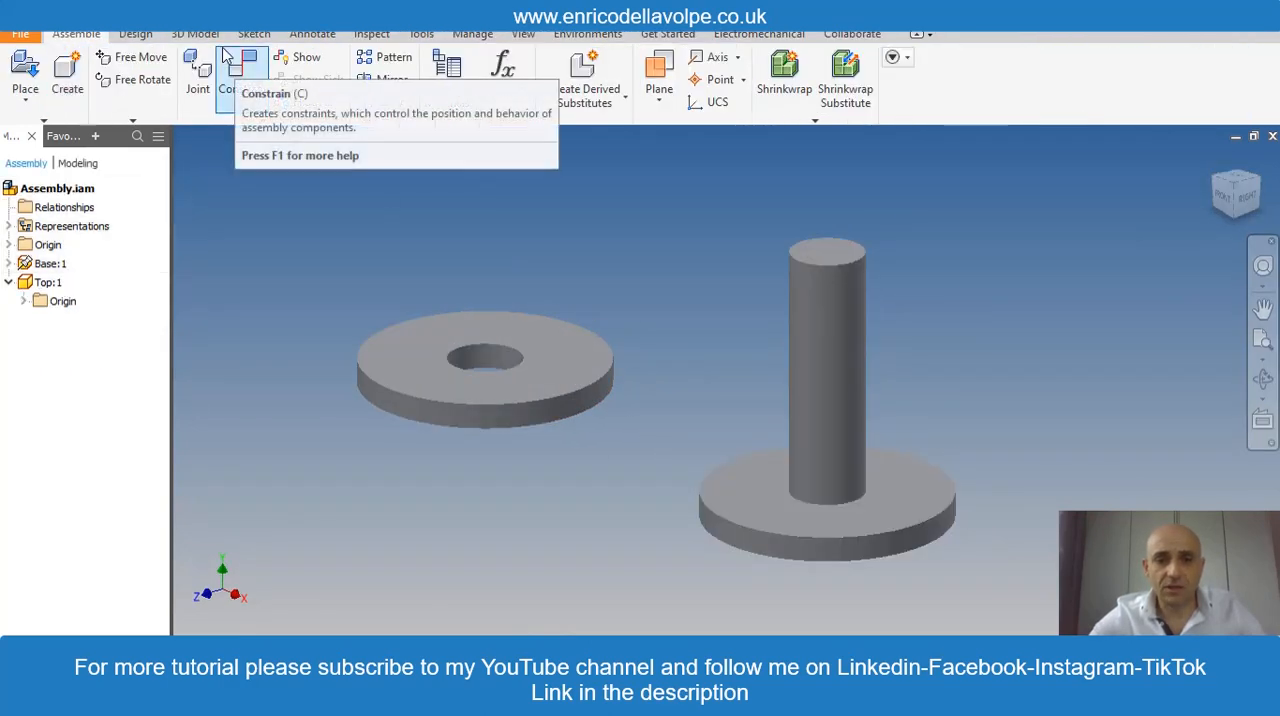
Mate the washer hole axis to the post and offset the washer 120 mm above the base face.
click(242, 70)
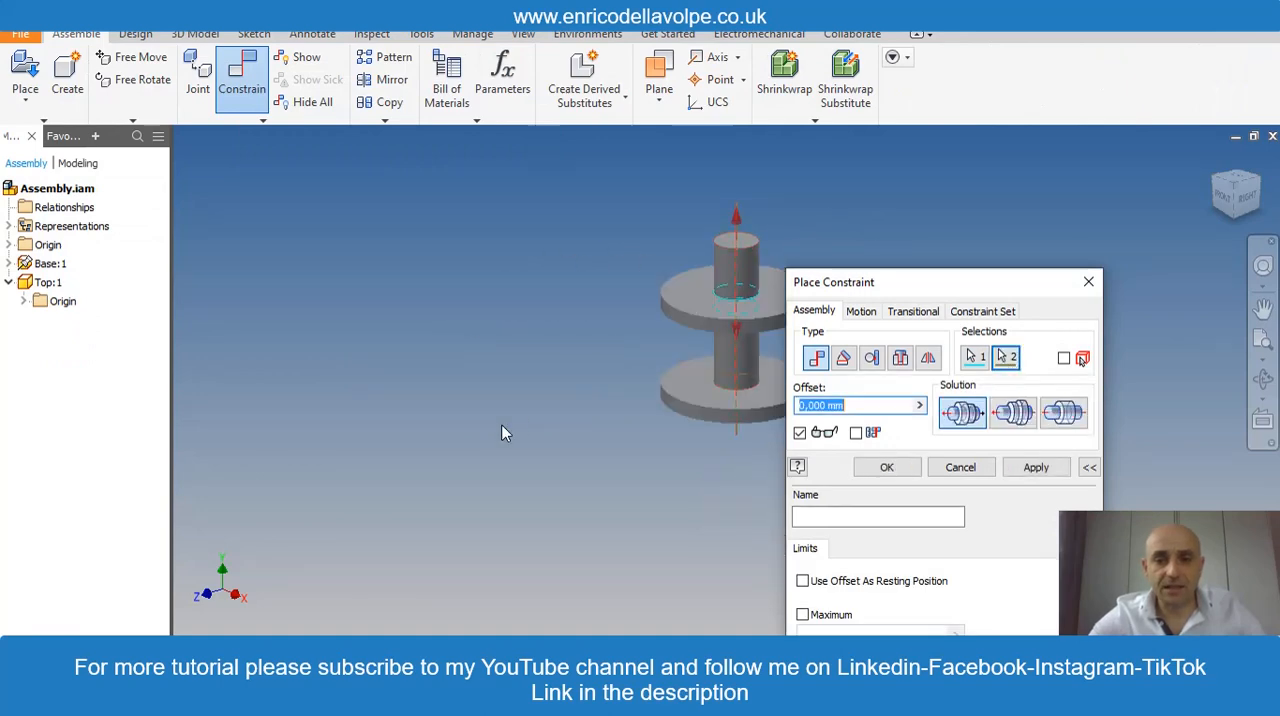
click(887, 467)
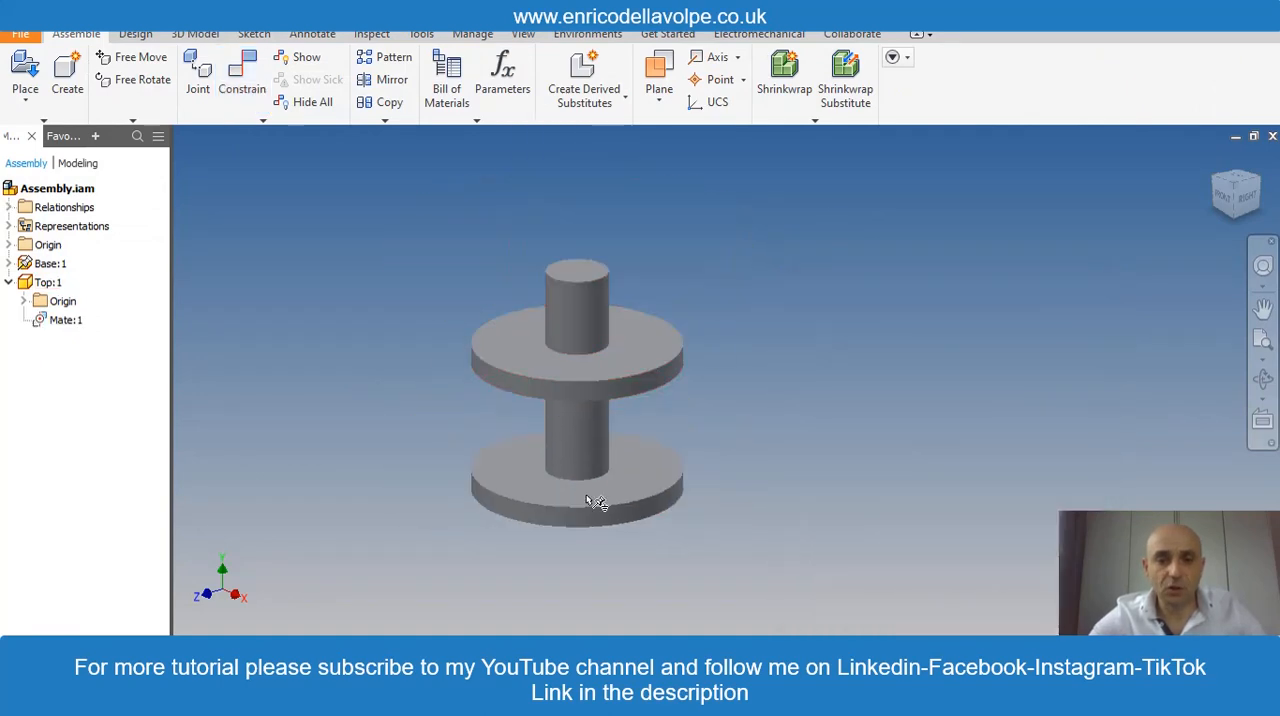
click(241, 75)
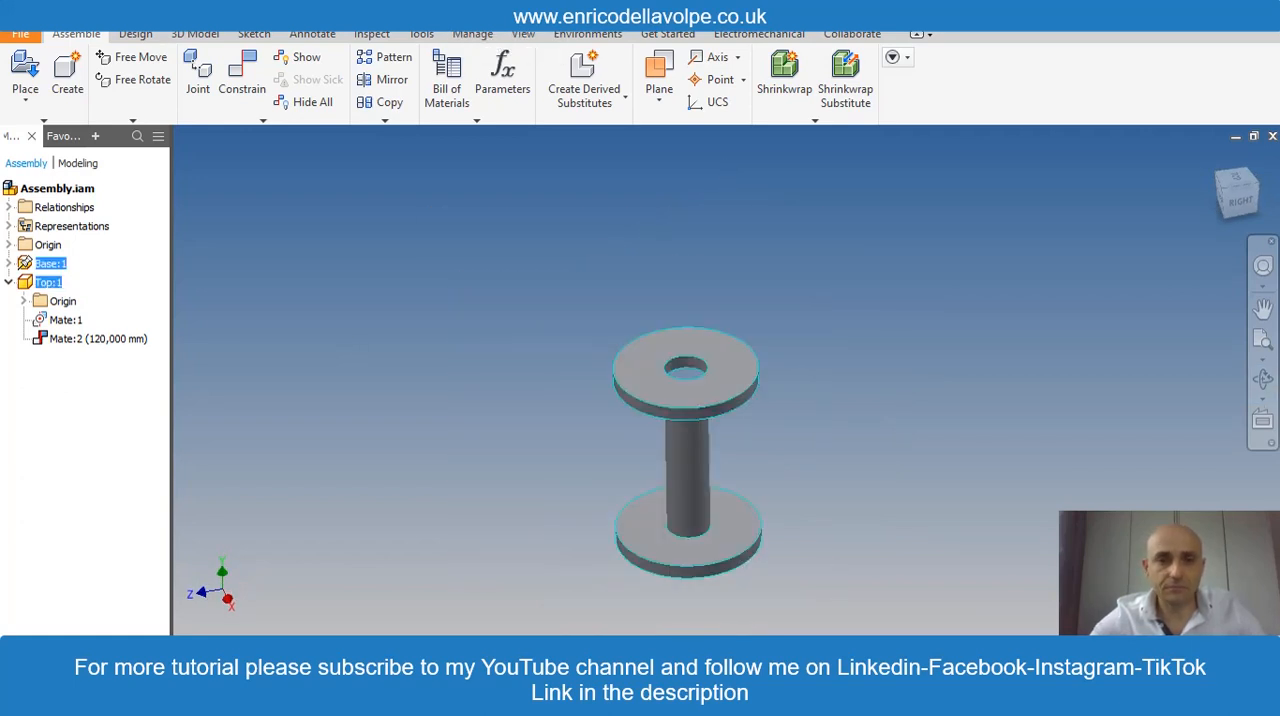
mouse_move(494, 178)
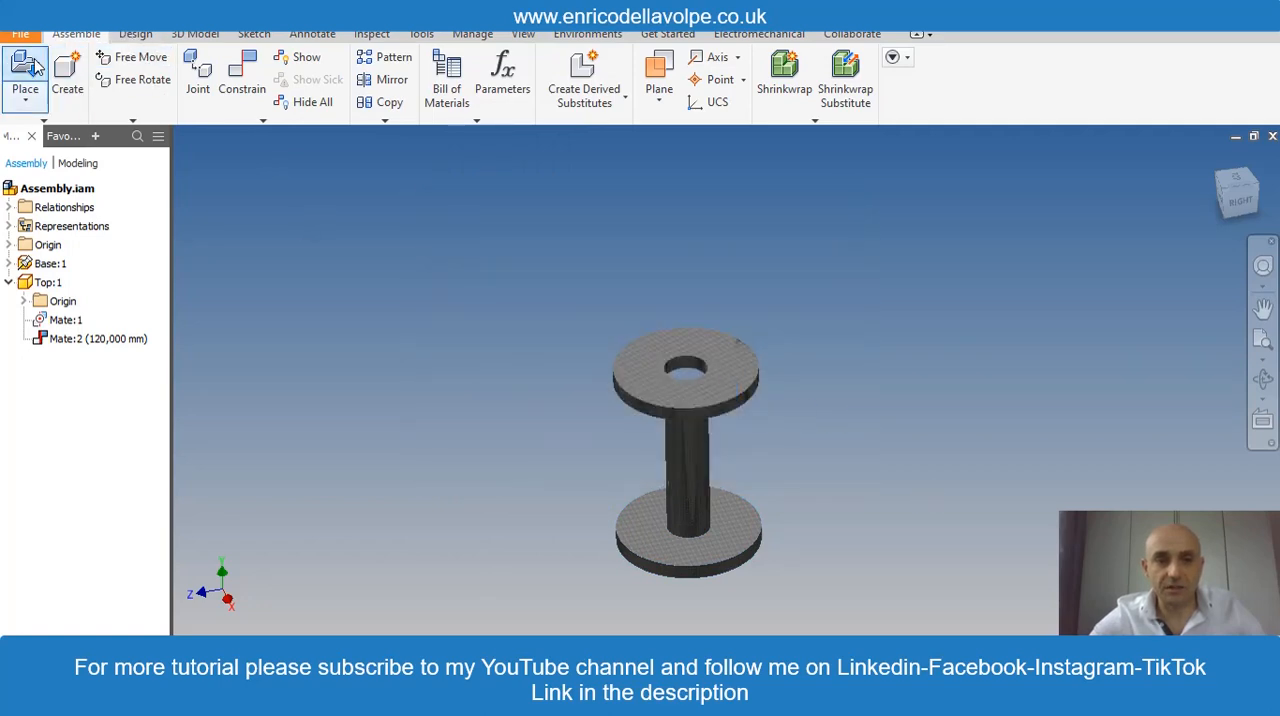
Create the in-place Spring part and sketch a 60 mm circle at the origin.
click(67, 75)
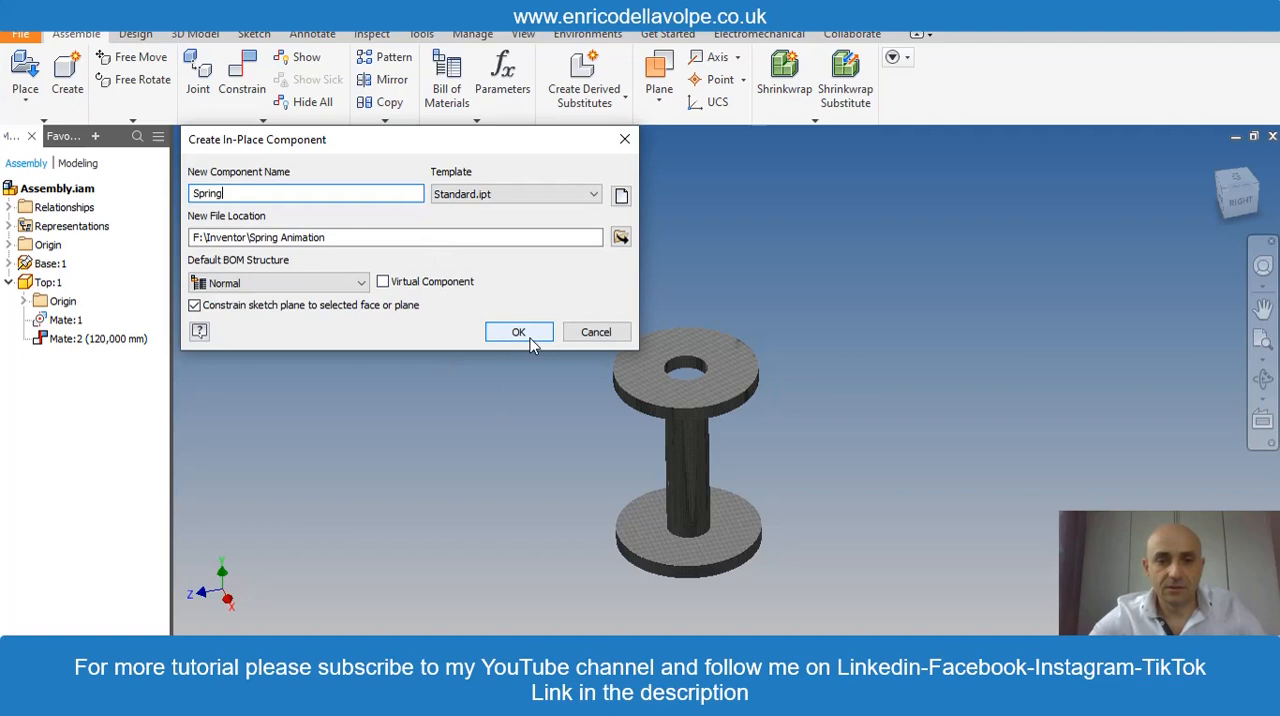
click(518, 331)
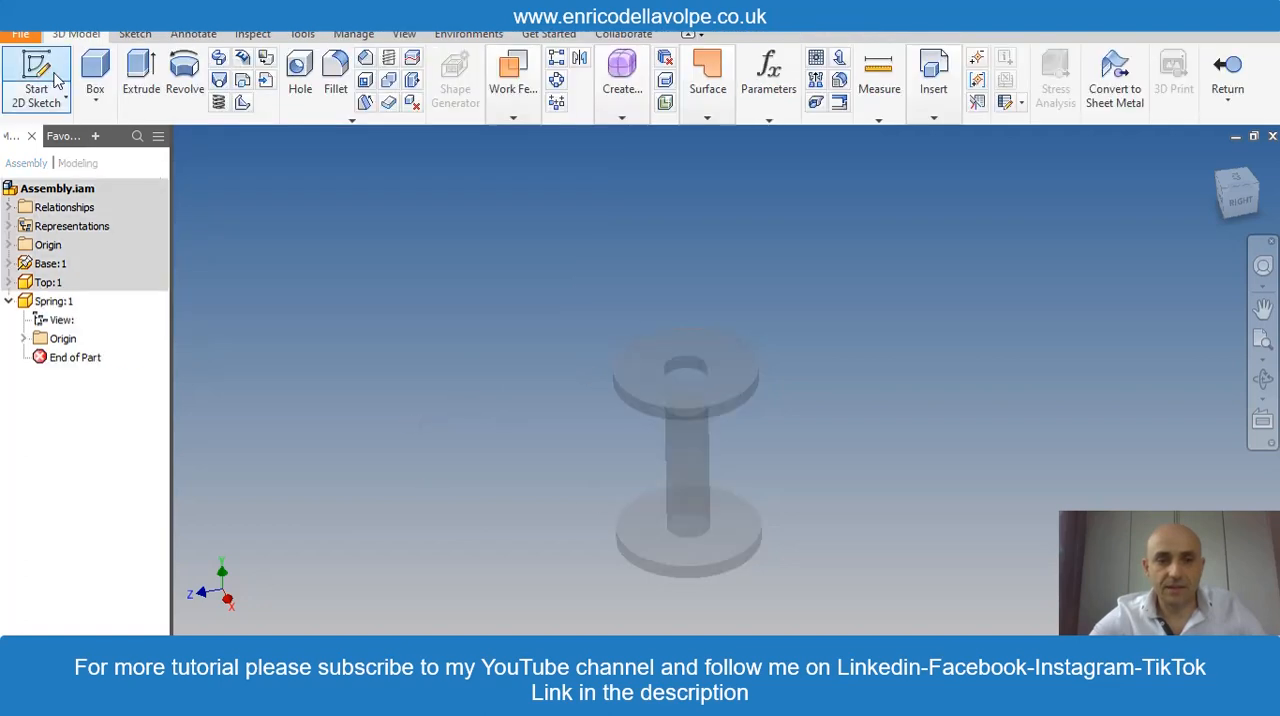
click(40, 75)
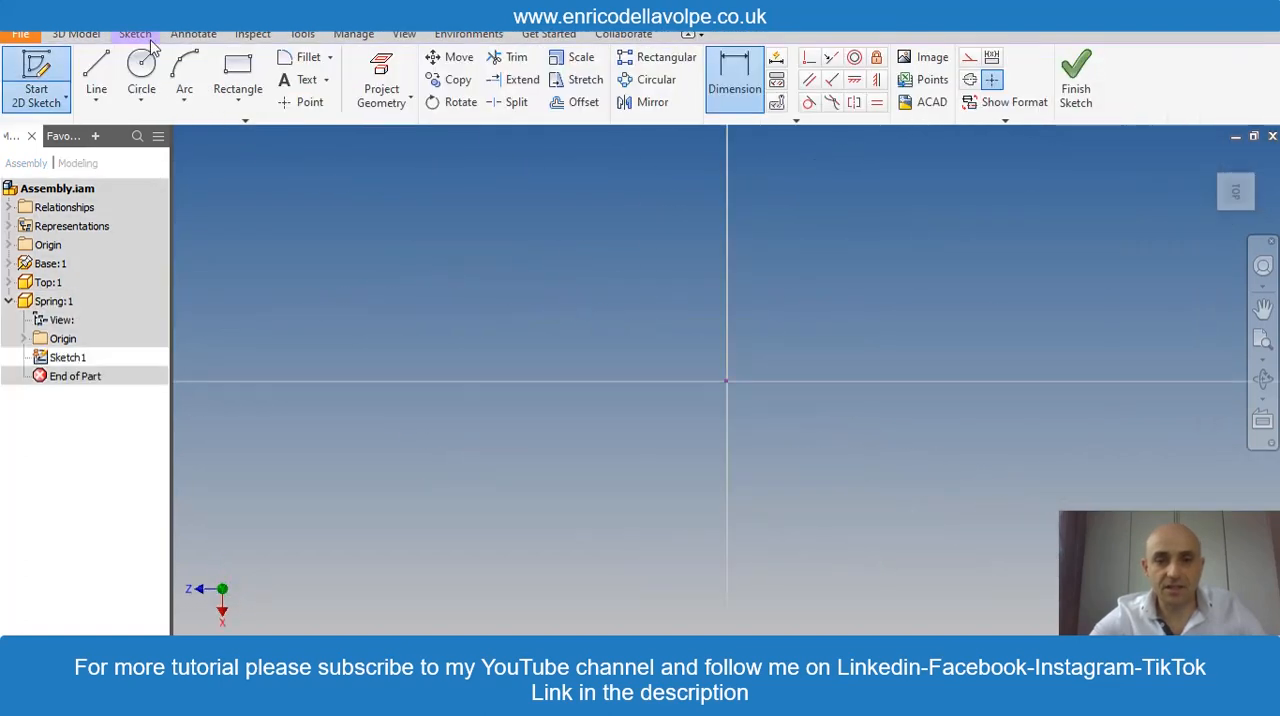
click(140, 62)
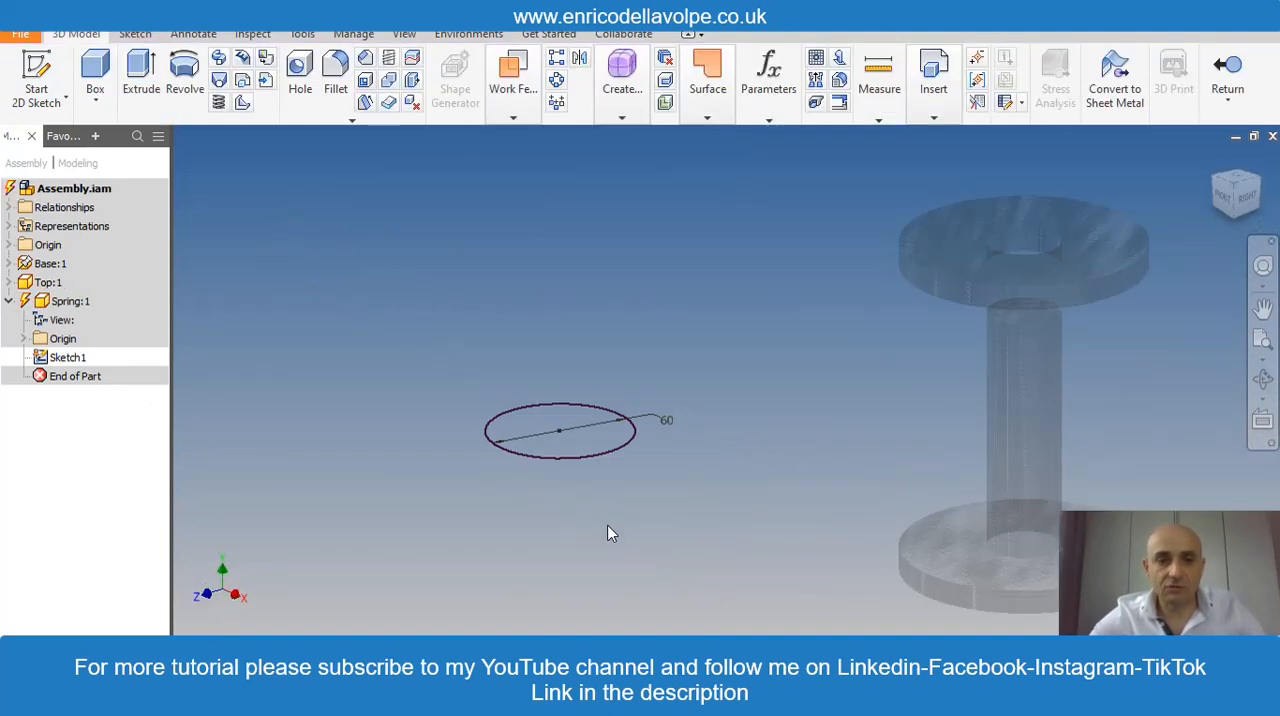
Extrude the 60 mm circle into a cylinder and start a sketch on the front plane.
click(139, 75)
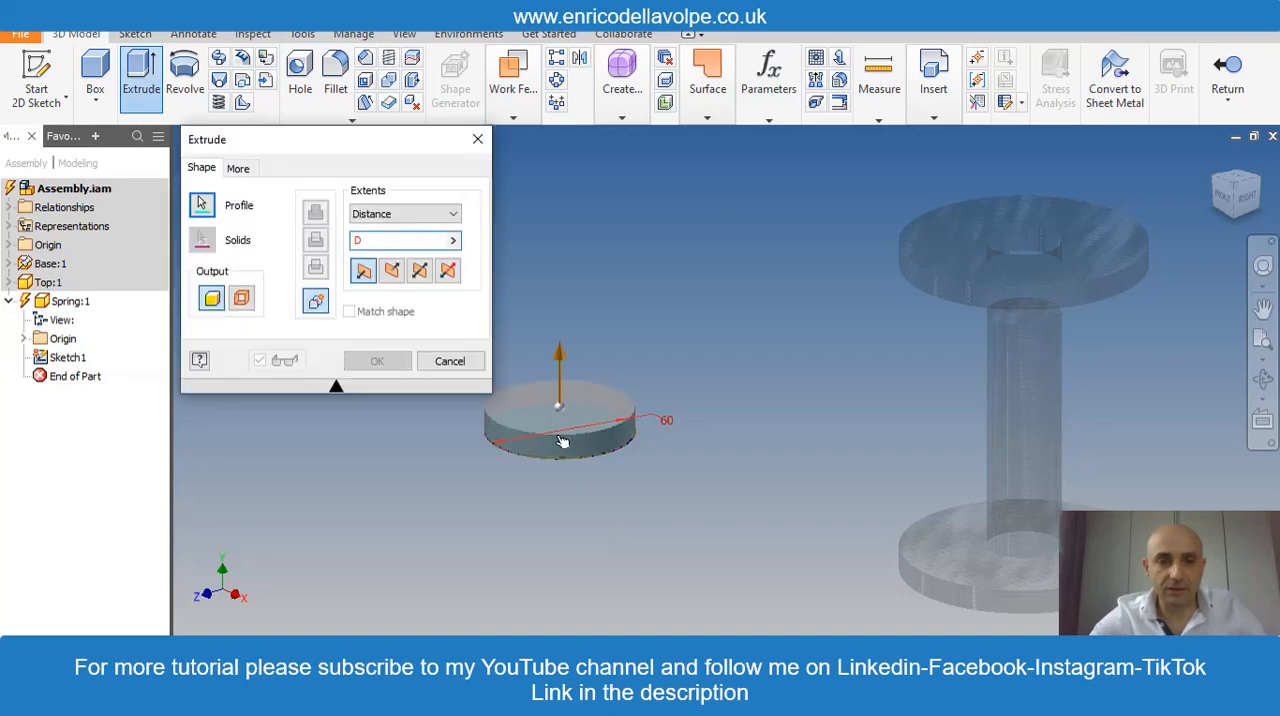
click(377, 361)
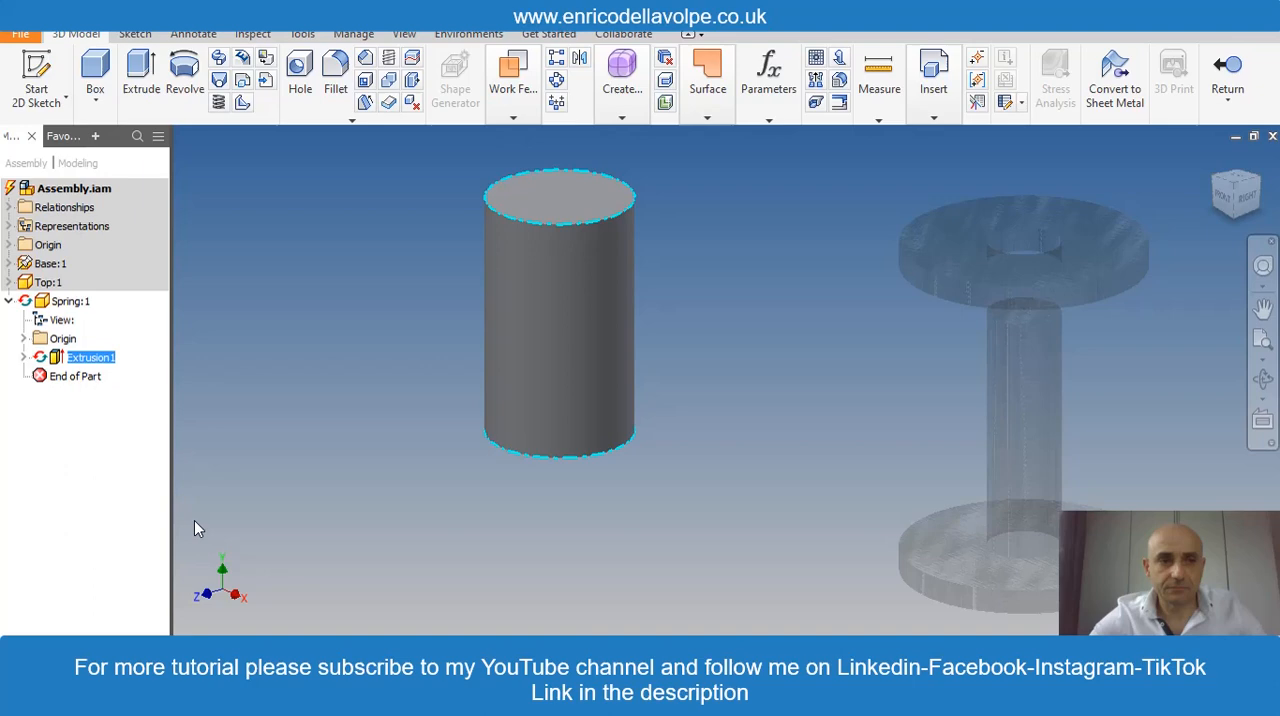
click(78, 376)
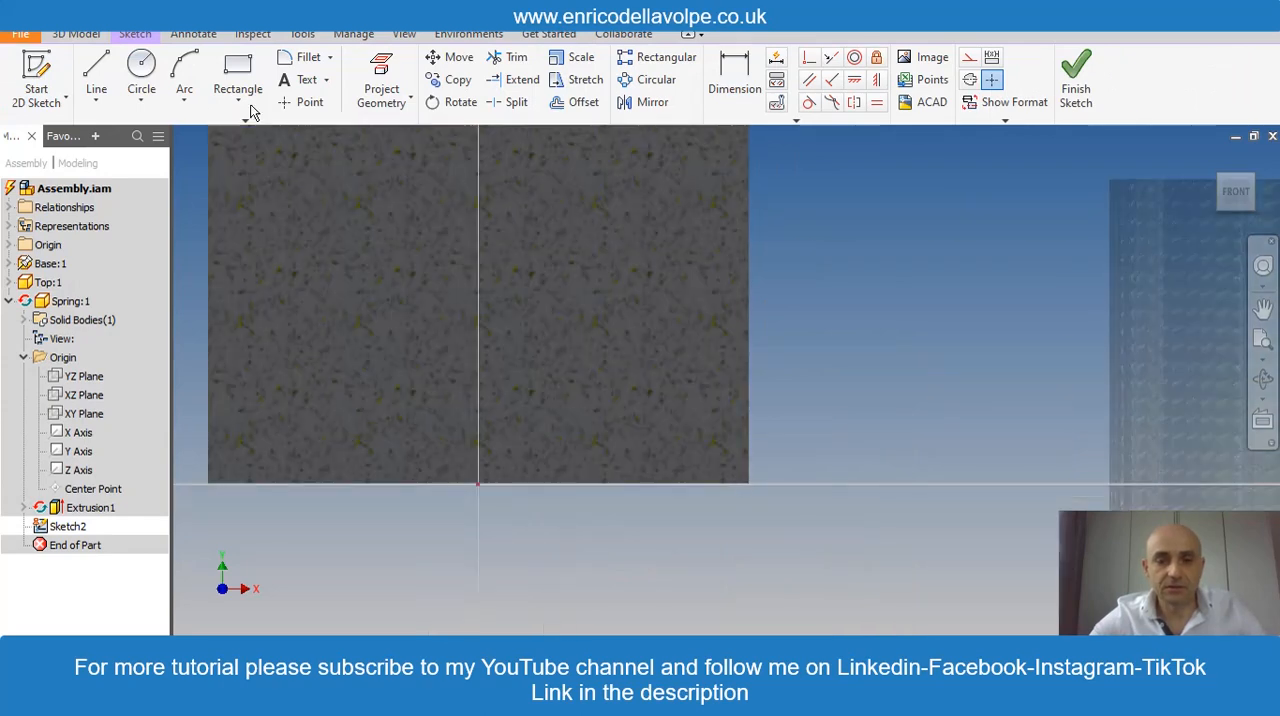
Sketch an 8 mm wire profile circle beside the cylinder's base edge and finish the sketch.
click(141, 75)
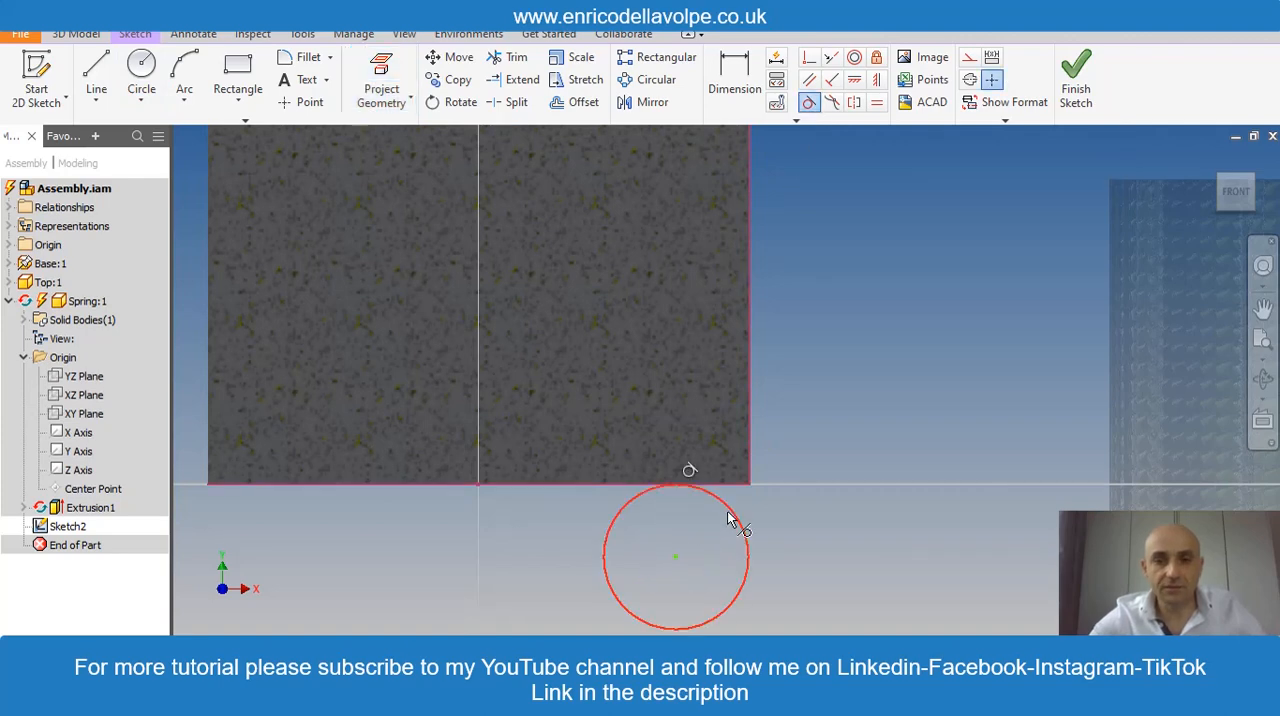
click(734, 79)
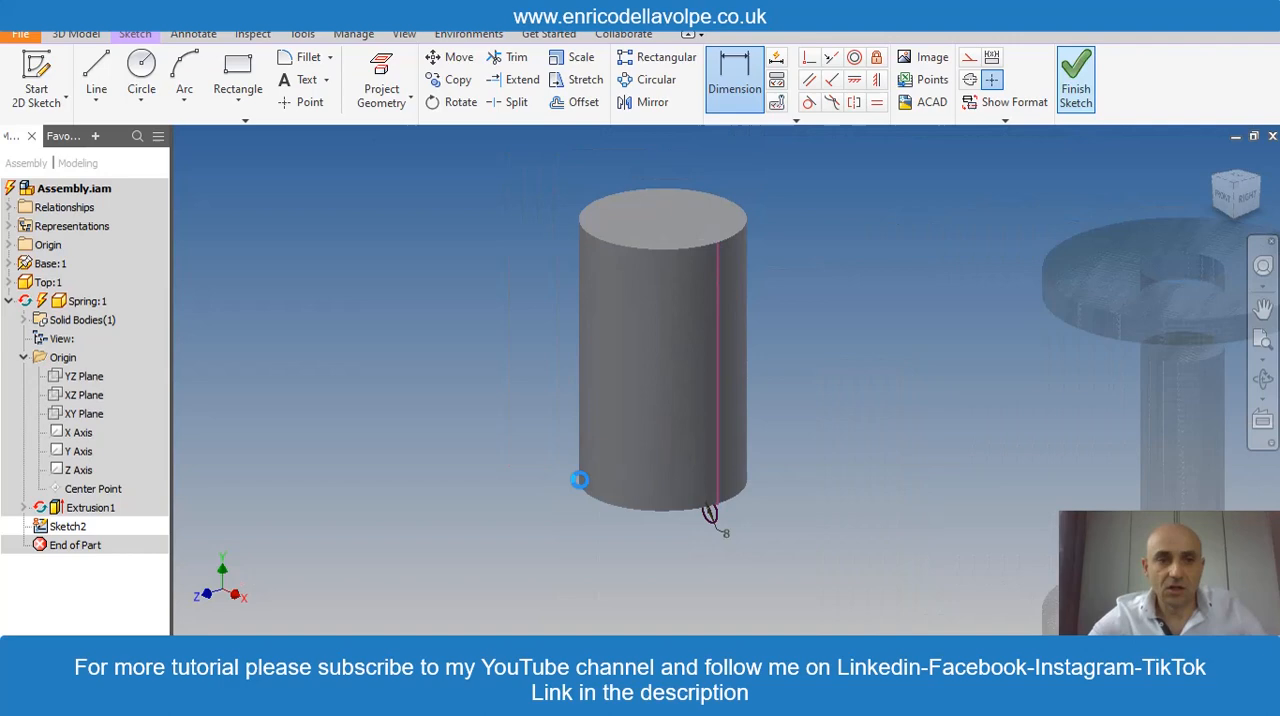
click(1075, 72)
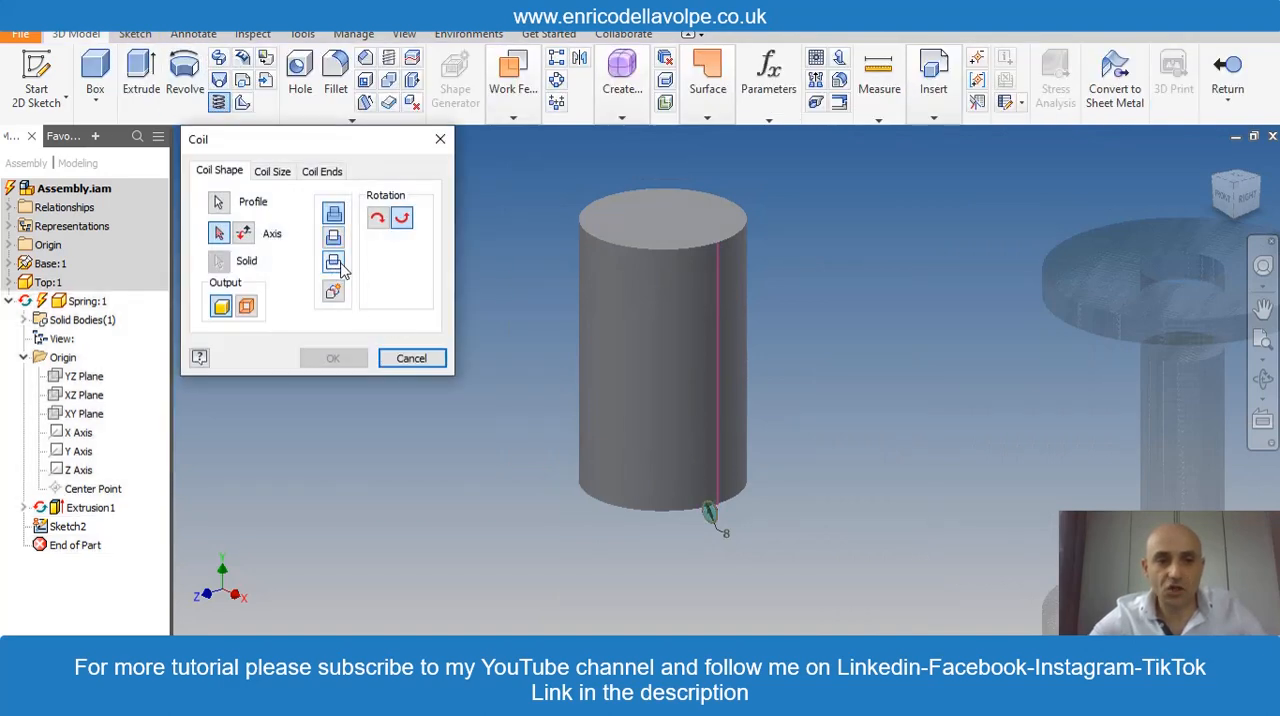
Coil the 8 mm profile around the Y axis to form the spring solid.
click(272, 170)
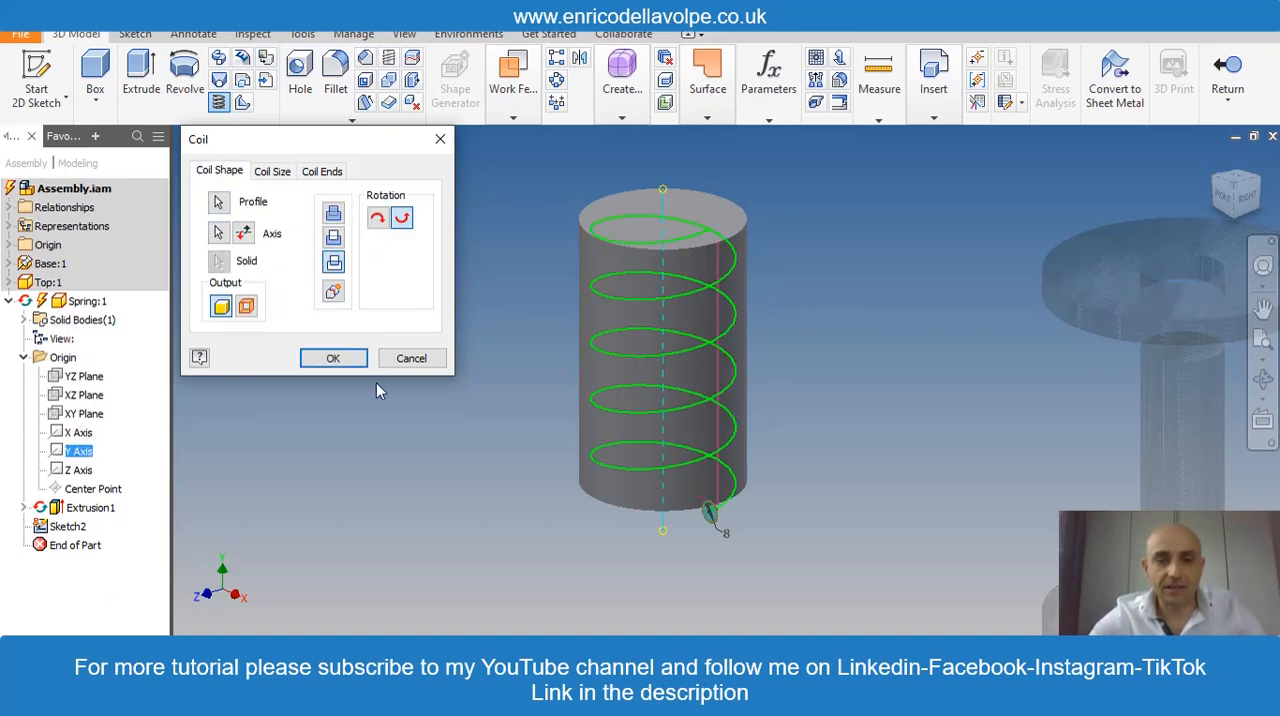
click(333, 358)
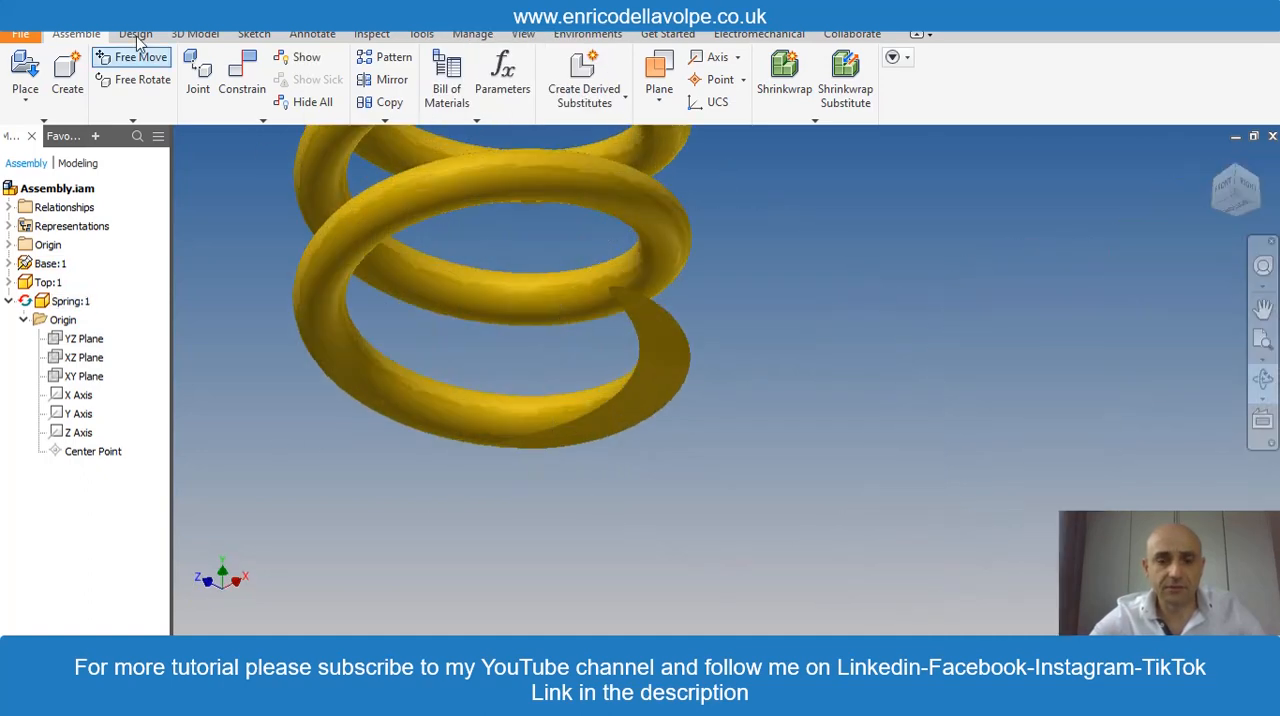
Mate the spring's bottom to the base disc and its top to the washer's underside.
click(242, 75)
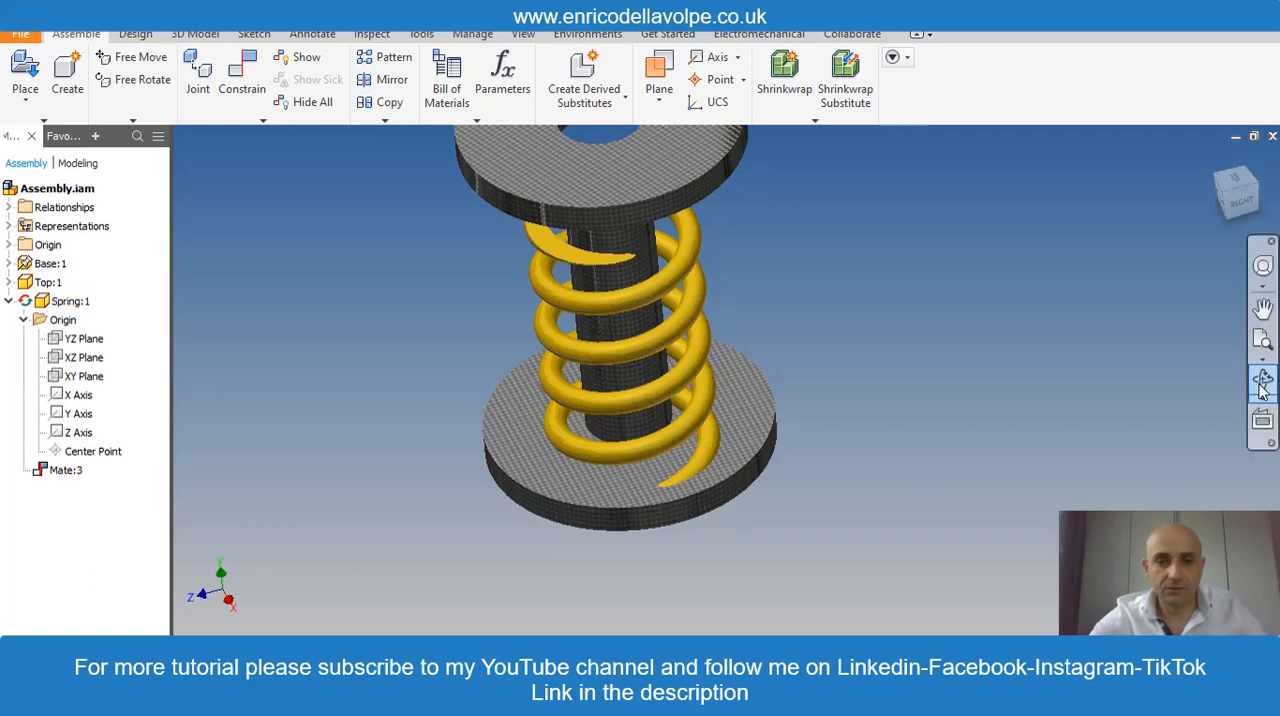
click(241, 75)
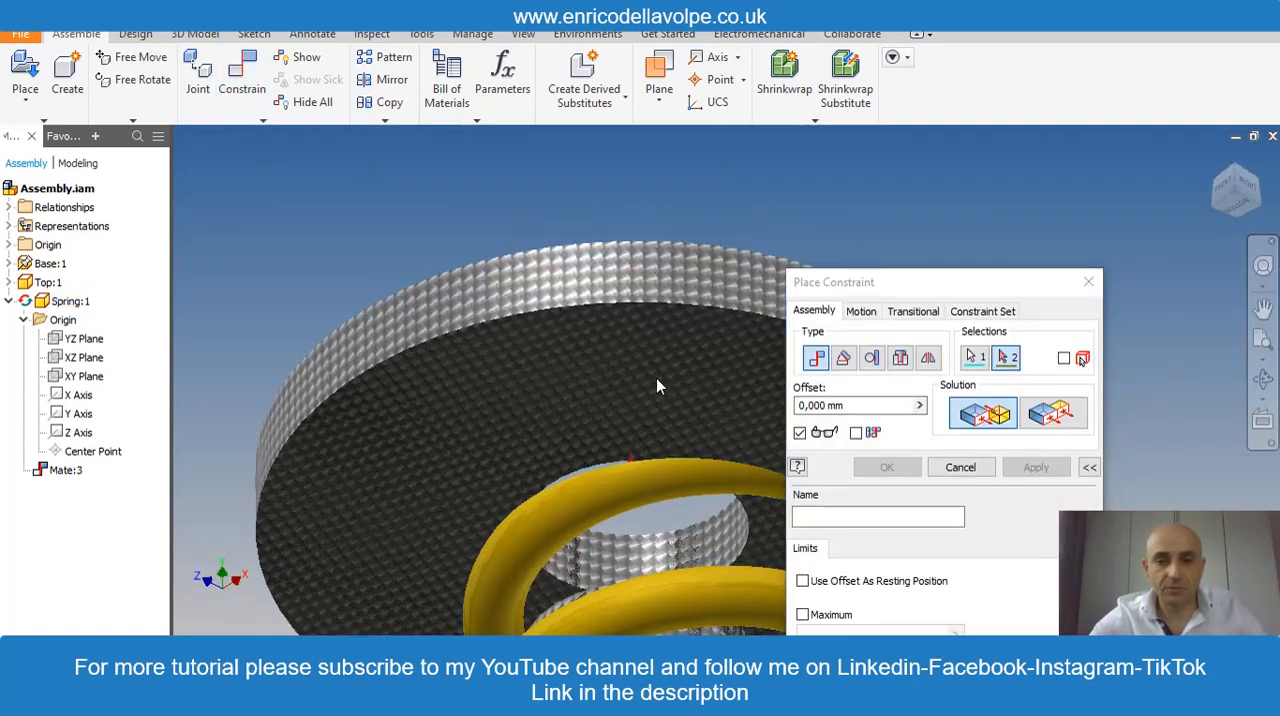
click(887, 467)
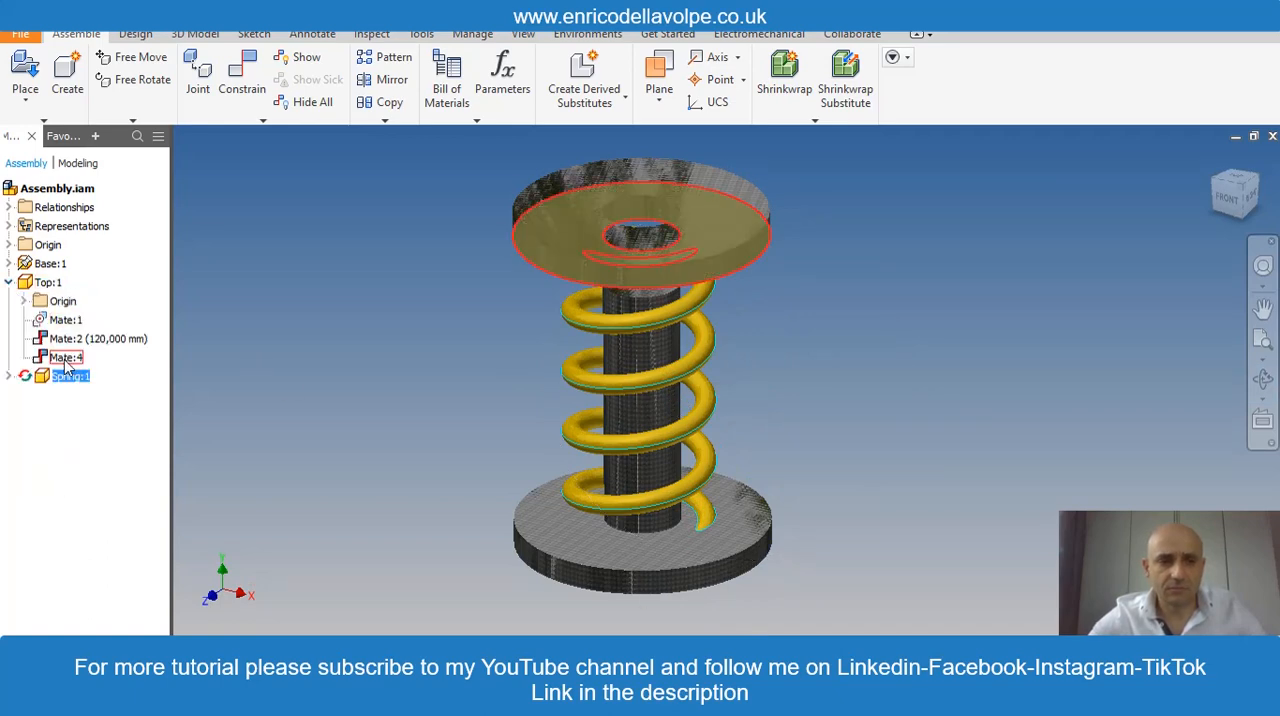
Drive Mate:2 from 120 to 50 with Drive Adaptivity so the spring compresses.
click(98, 338)
text(50)
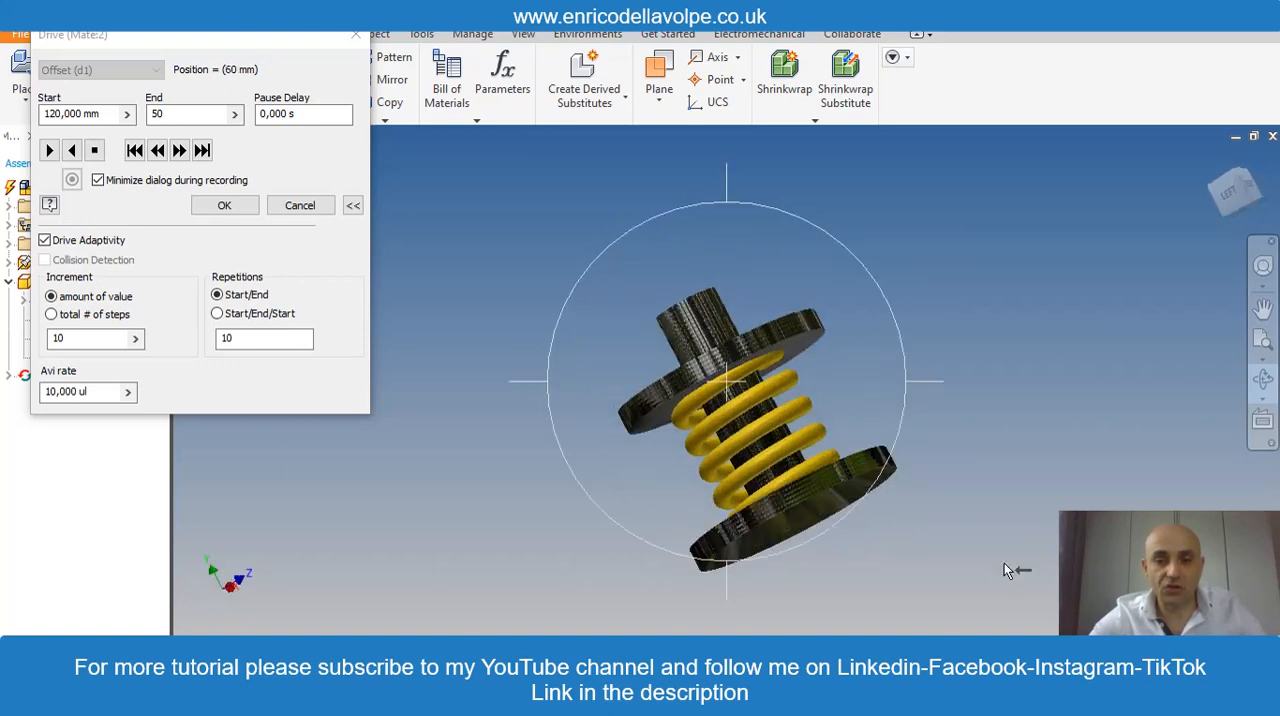
click(48, 149)
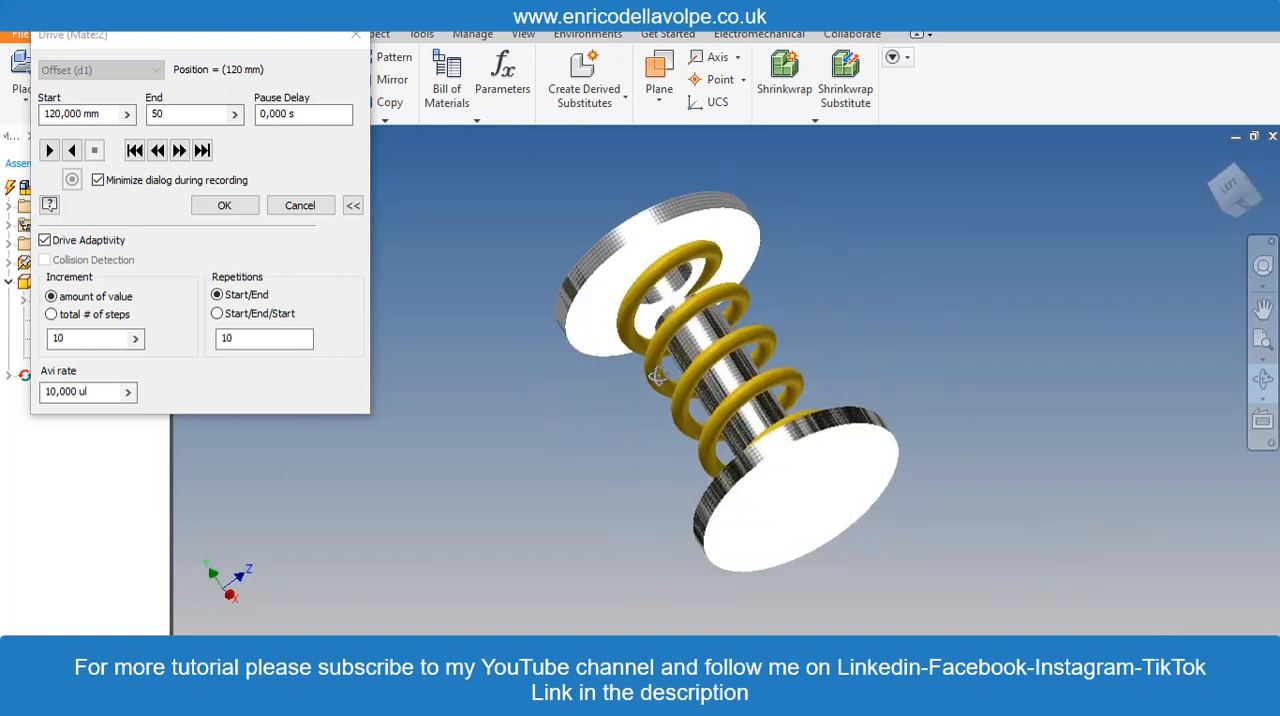